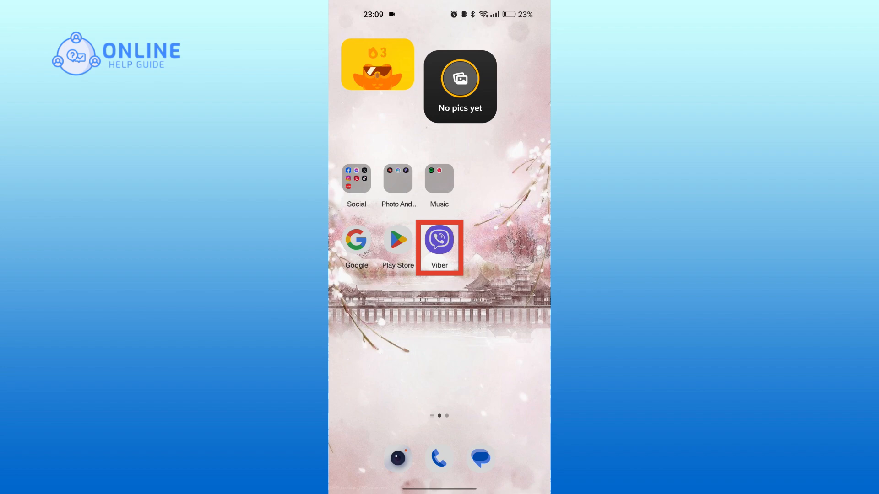
# Launch Viber from the Android home screen
pyautogui.click(439, 241)
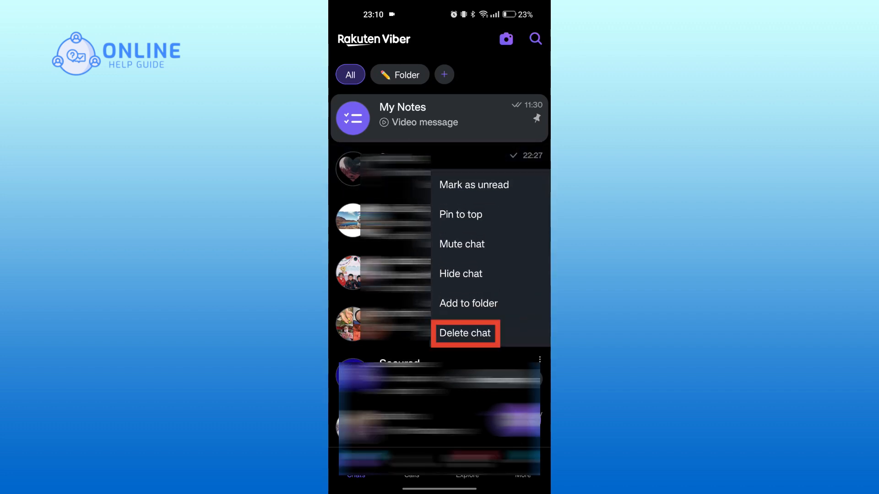
# Delete the Suyog chat and confirm its permanent removal
pyautogui.click(465, 333)
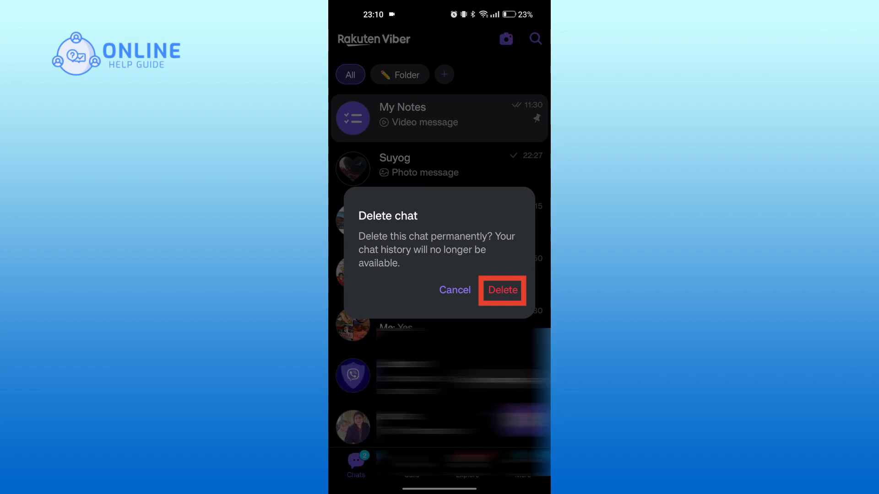
pyautogui.click(502, 290)
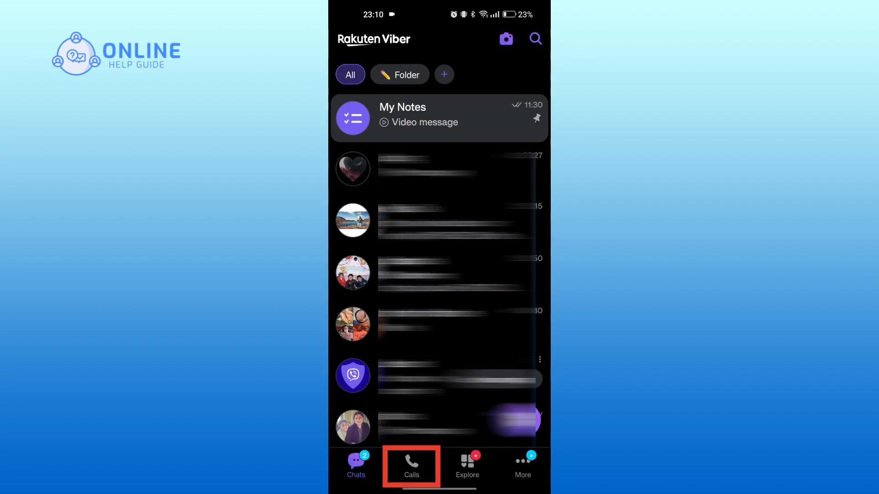
# Search the Calls contact list for 'suyog' to locate the contact
pyautogui.click(411, 462)
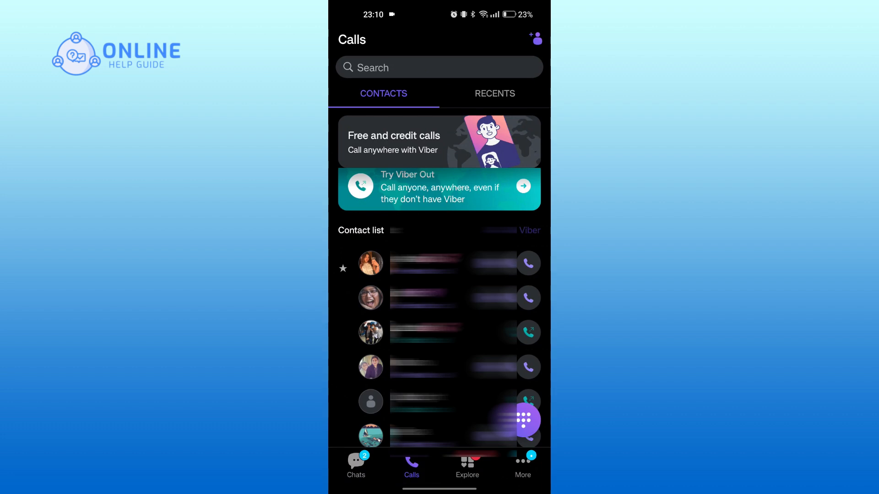
pyautogui.scroll(3)
pyautogui.write('su')
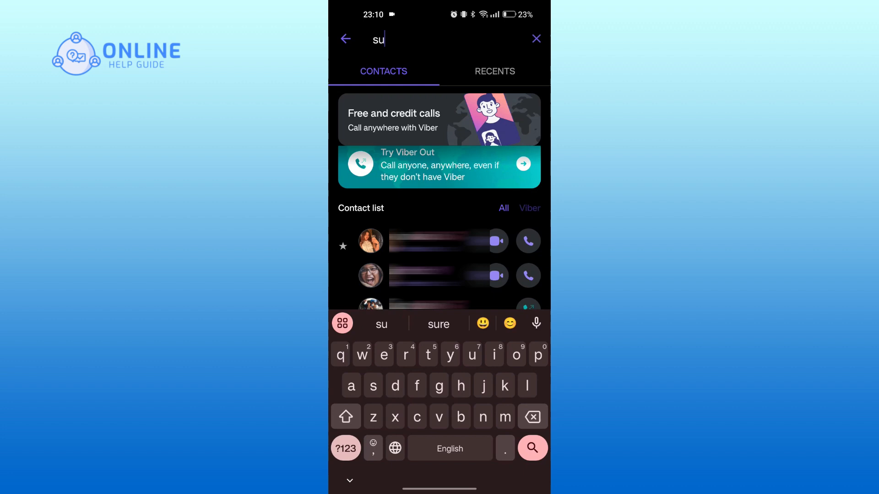
pyautogui.write('yog')
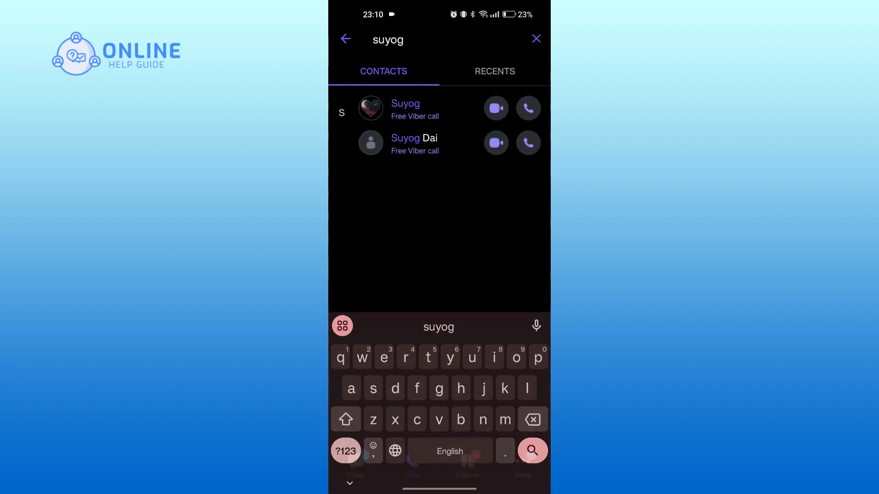
# Delete Suyog via Contact info's Delete action and confirm removal from the device contacts
pyautogui.click(404, 108)
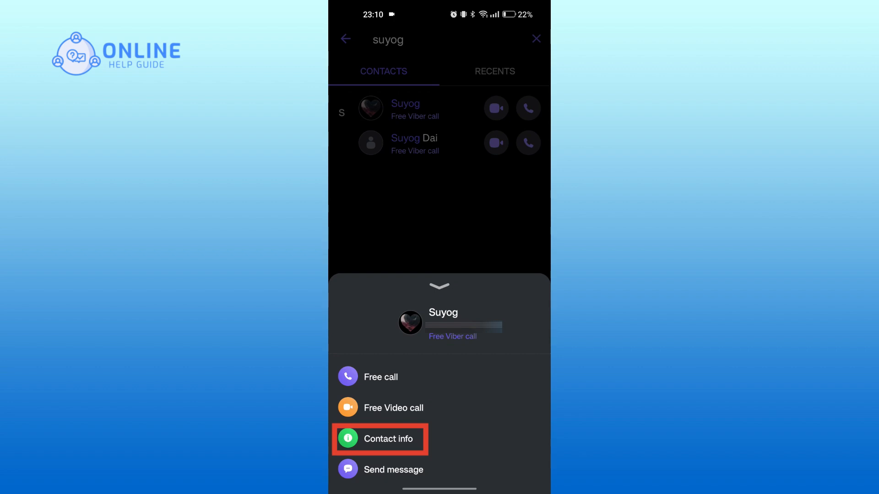
pyautogui.click(387, 438)
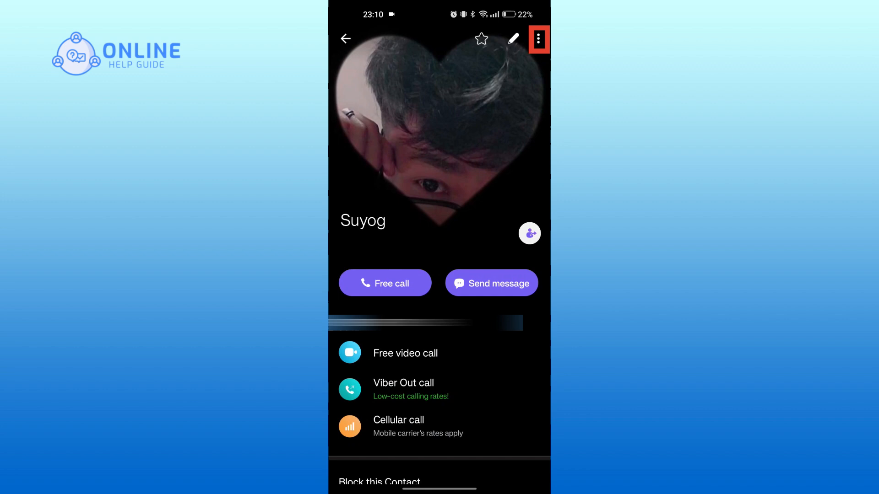
pyautogui.click(538, 40)
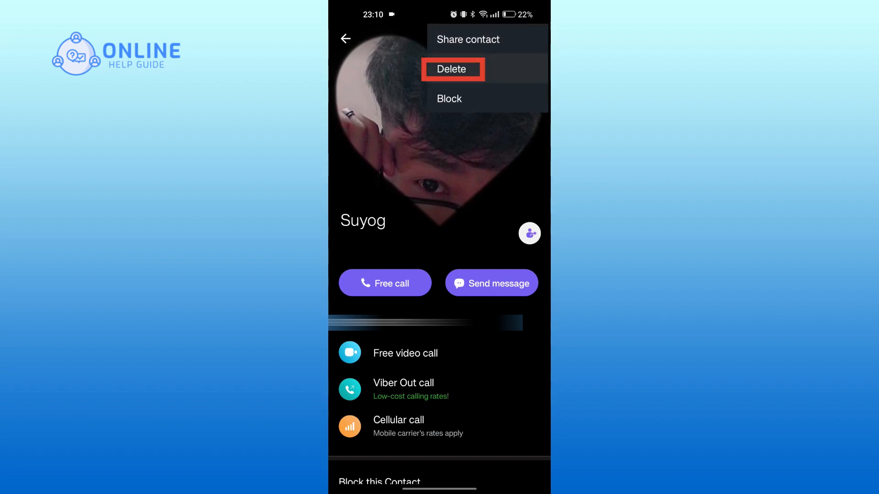
pyautogui.click(450, 69)
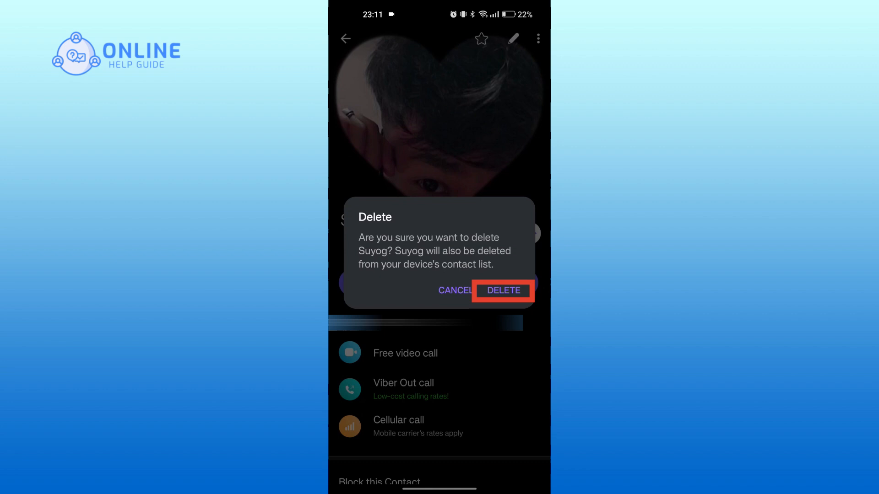
pyautogui.click(502, 290)
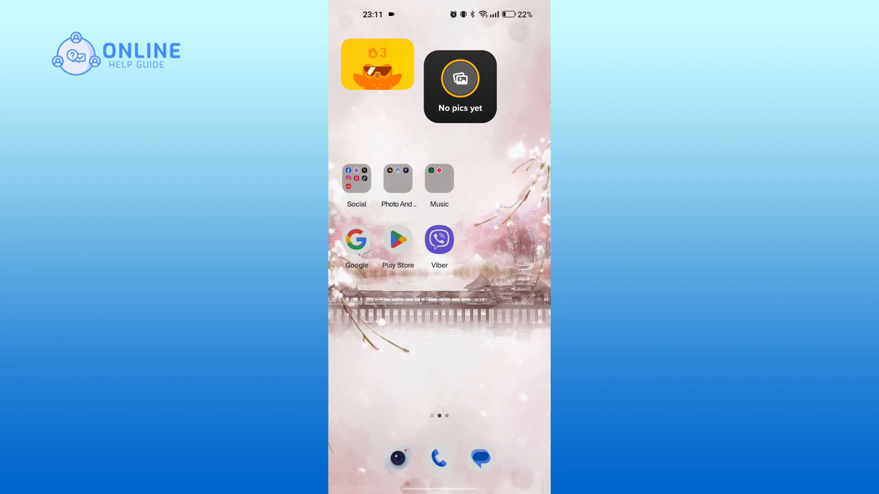